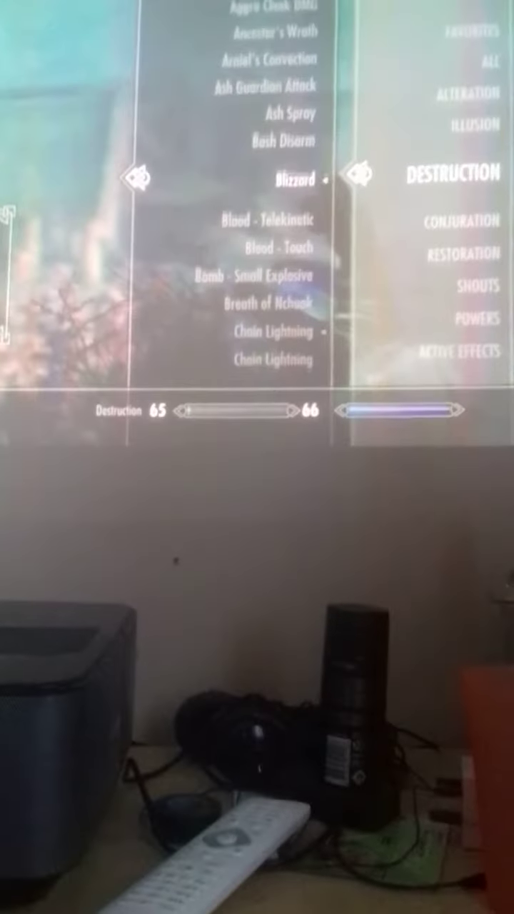
{"action": "scroll", "scroll_direction": "down", "scroll_amount": 3}
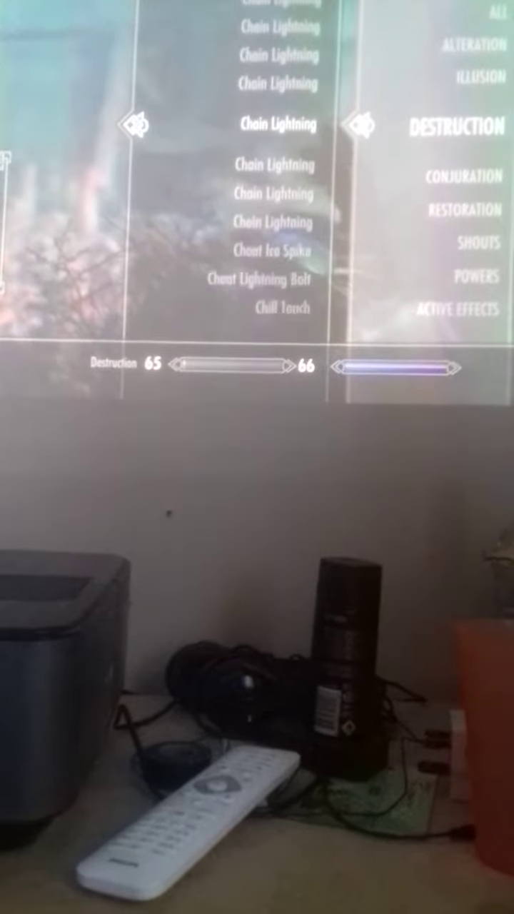